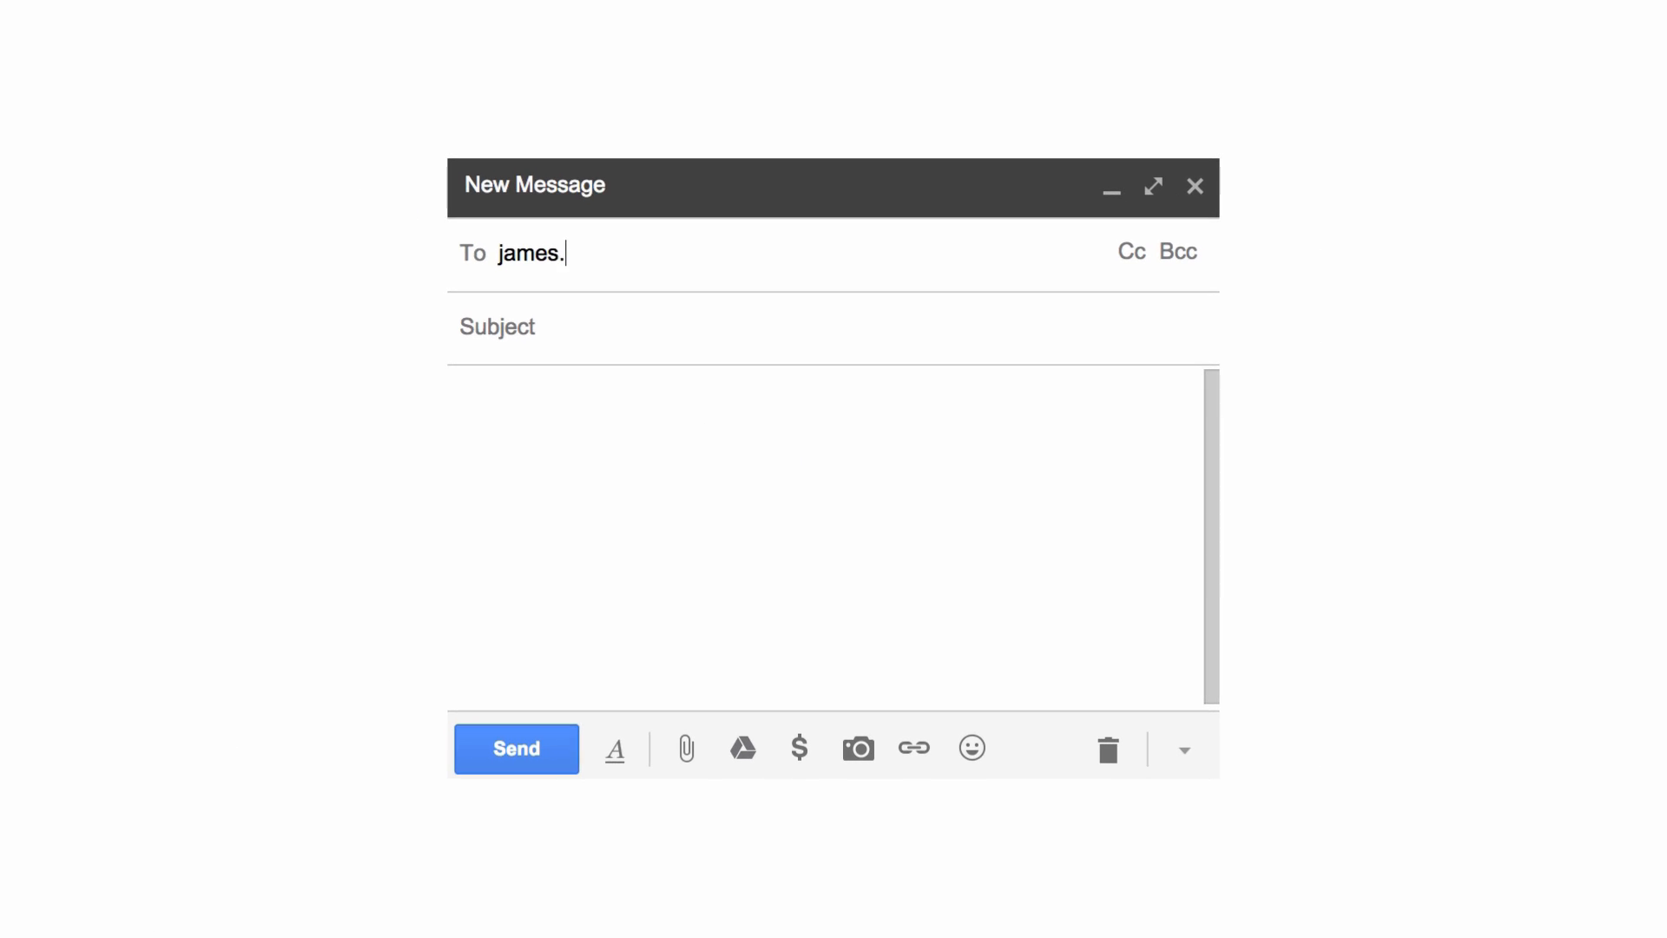
type("b@example.com")
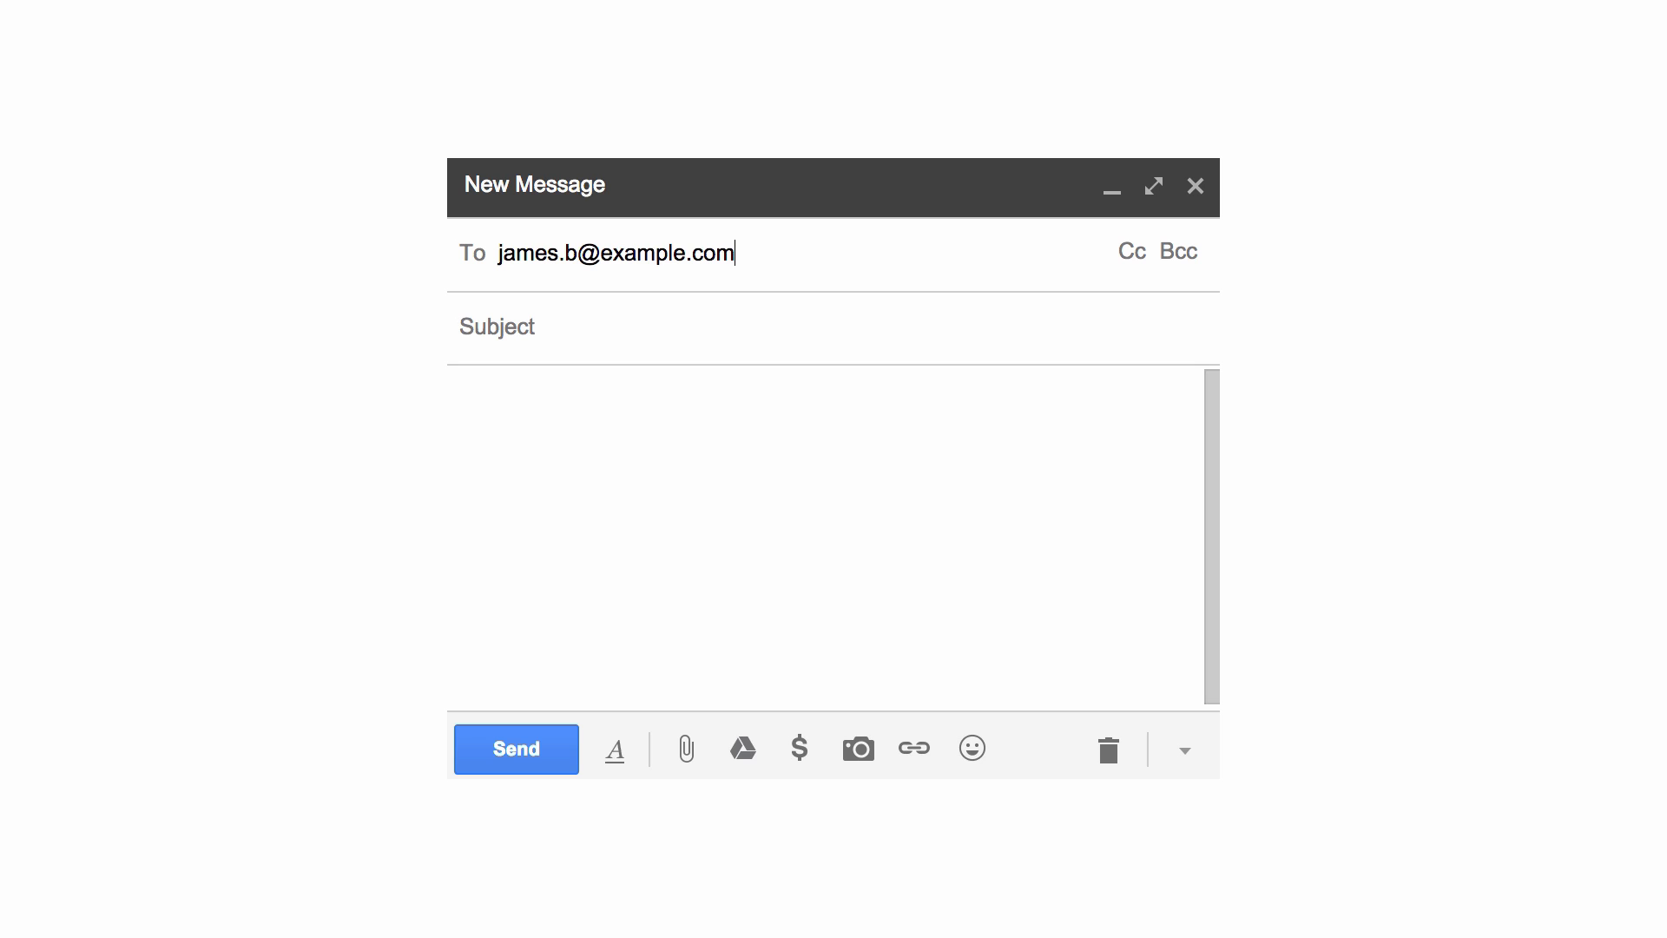
type("-->aspmx.l.goo")
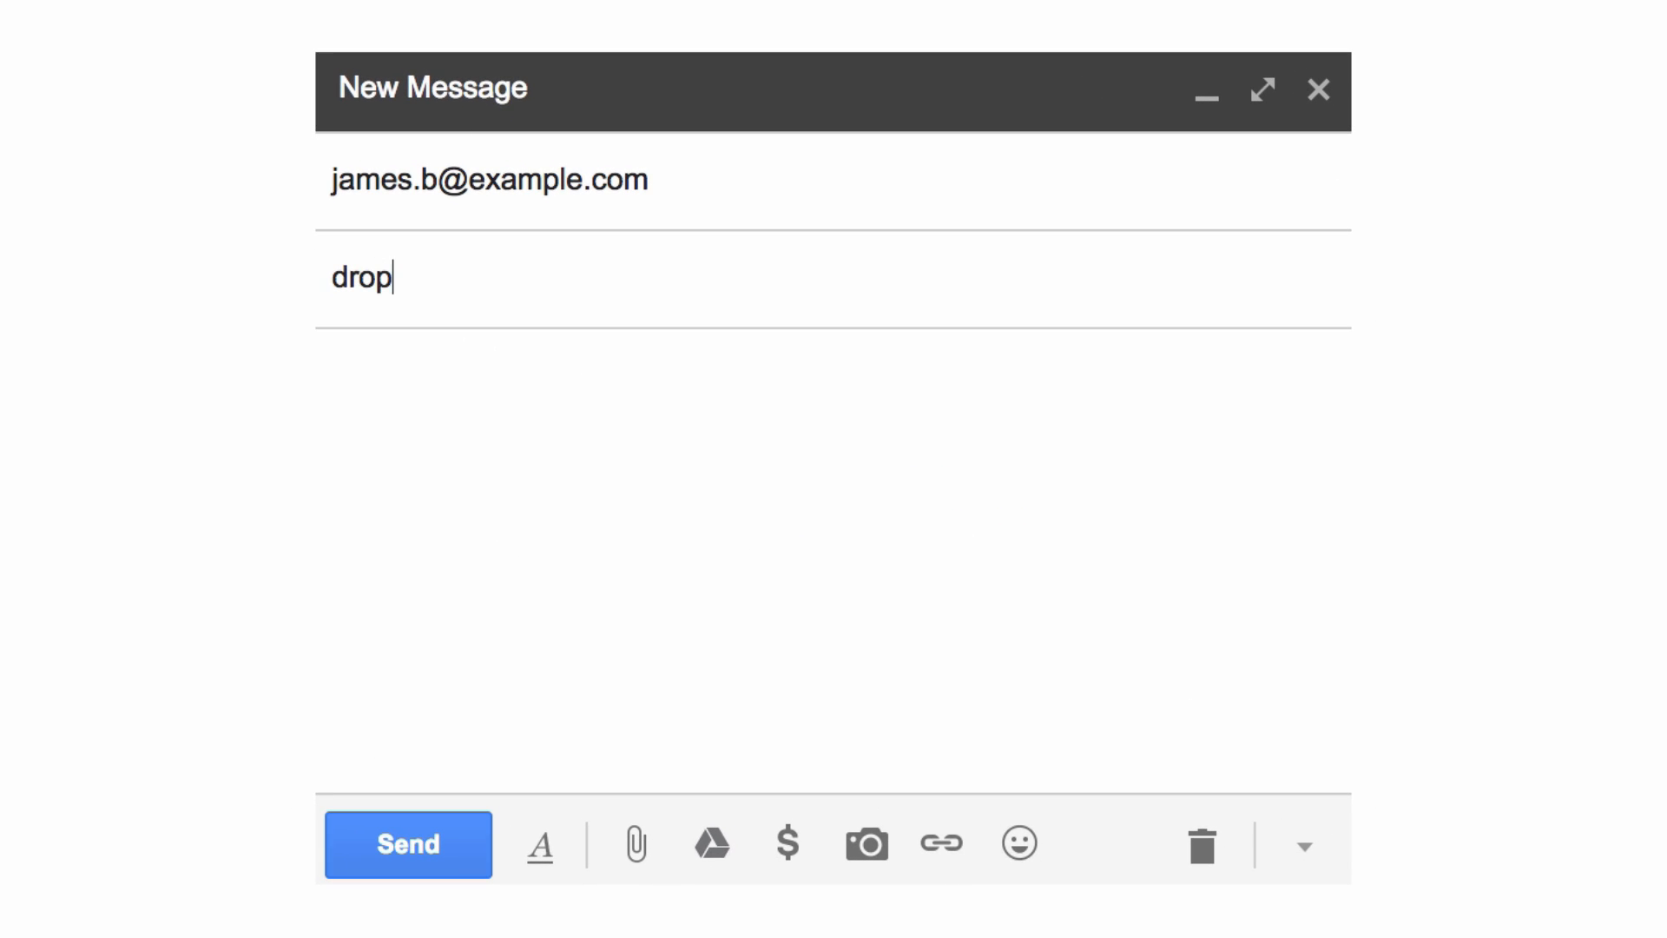
type("where i")
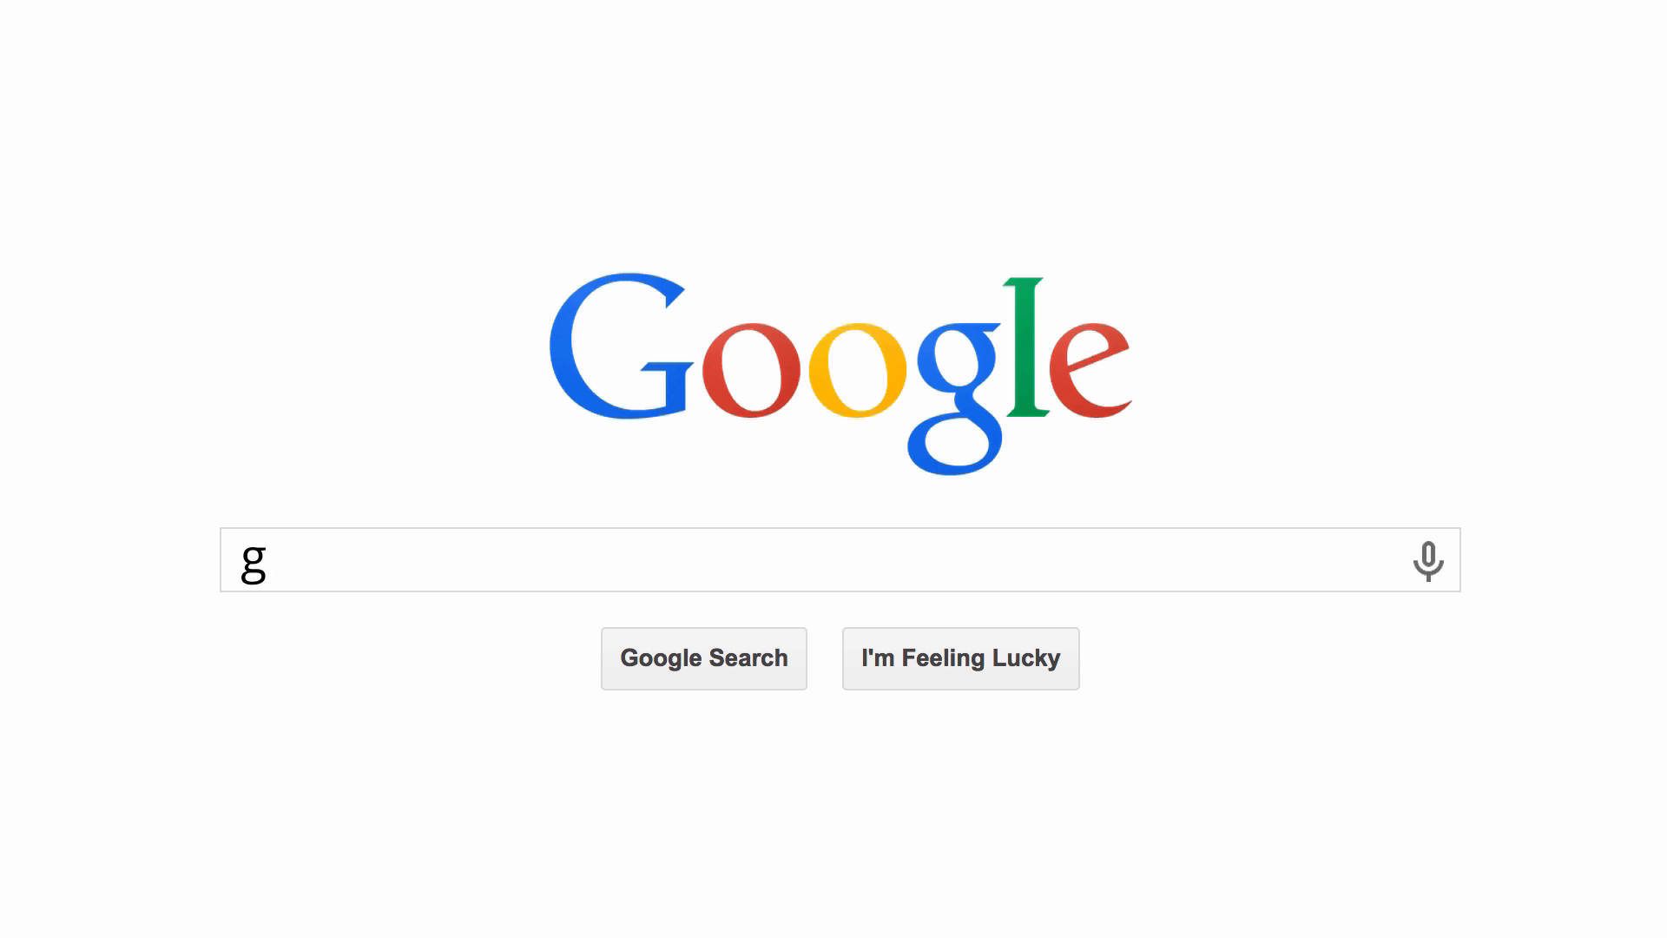
Search 'network' to reach the domain host and sign in to its account.
type("network")
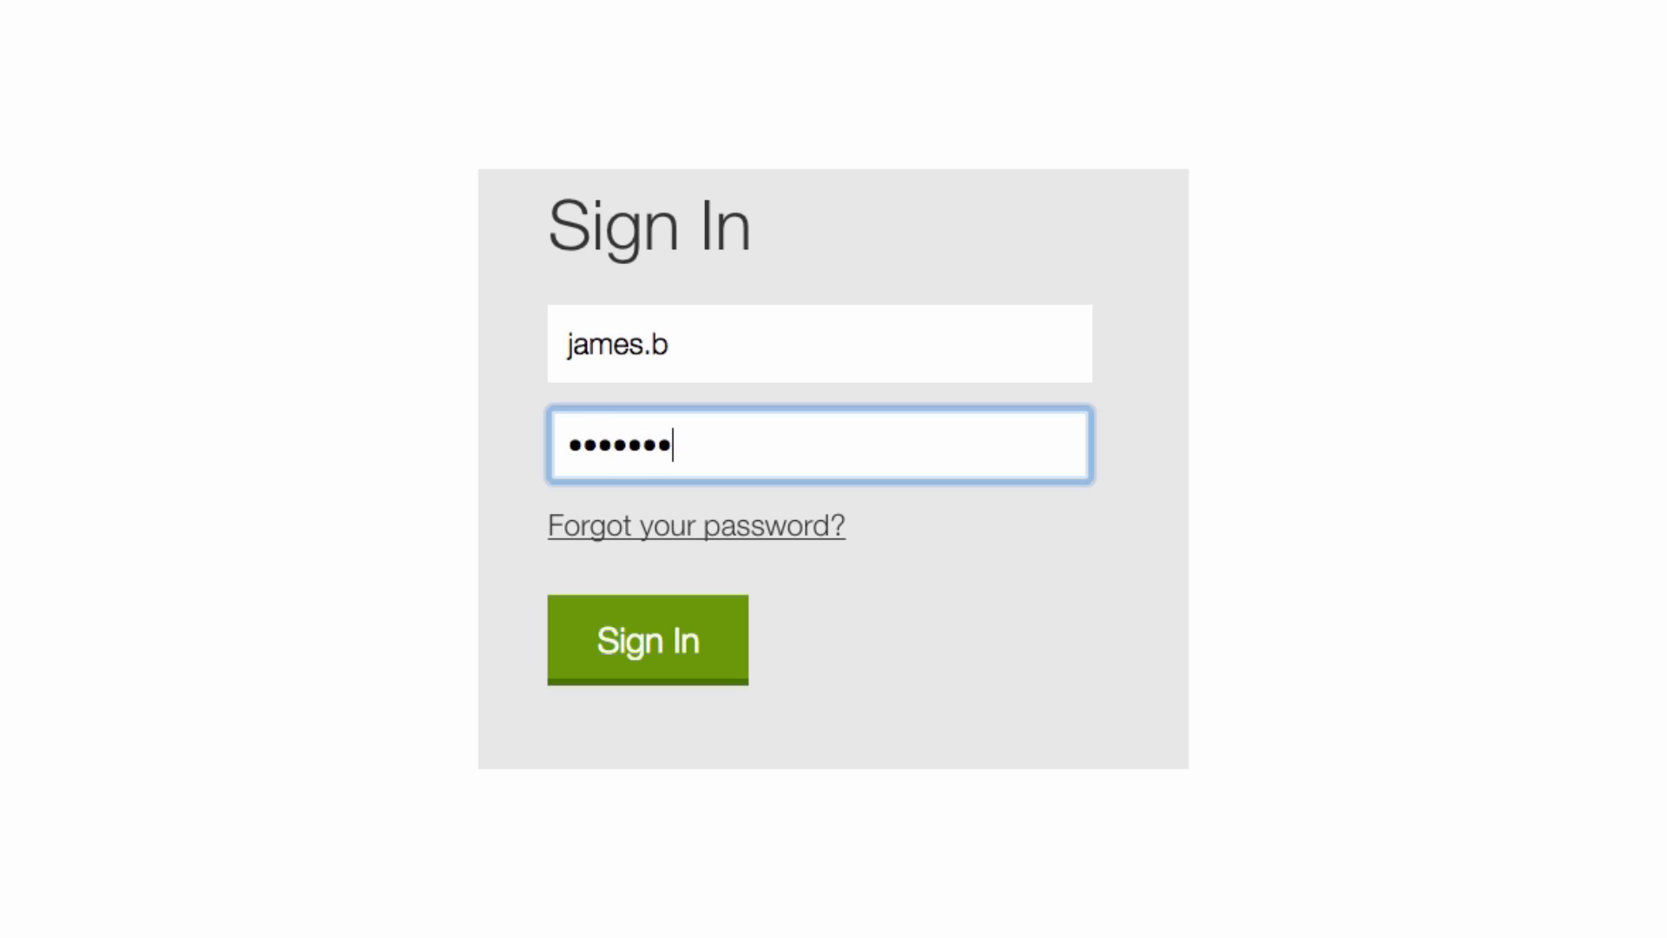
left_click(646, 639)
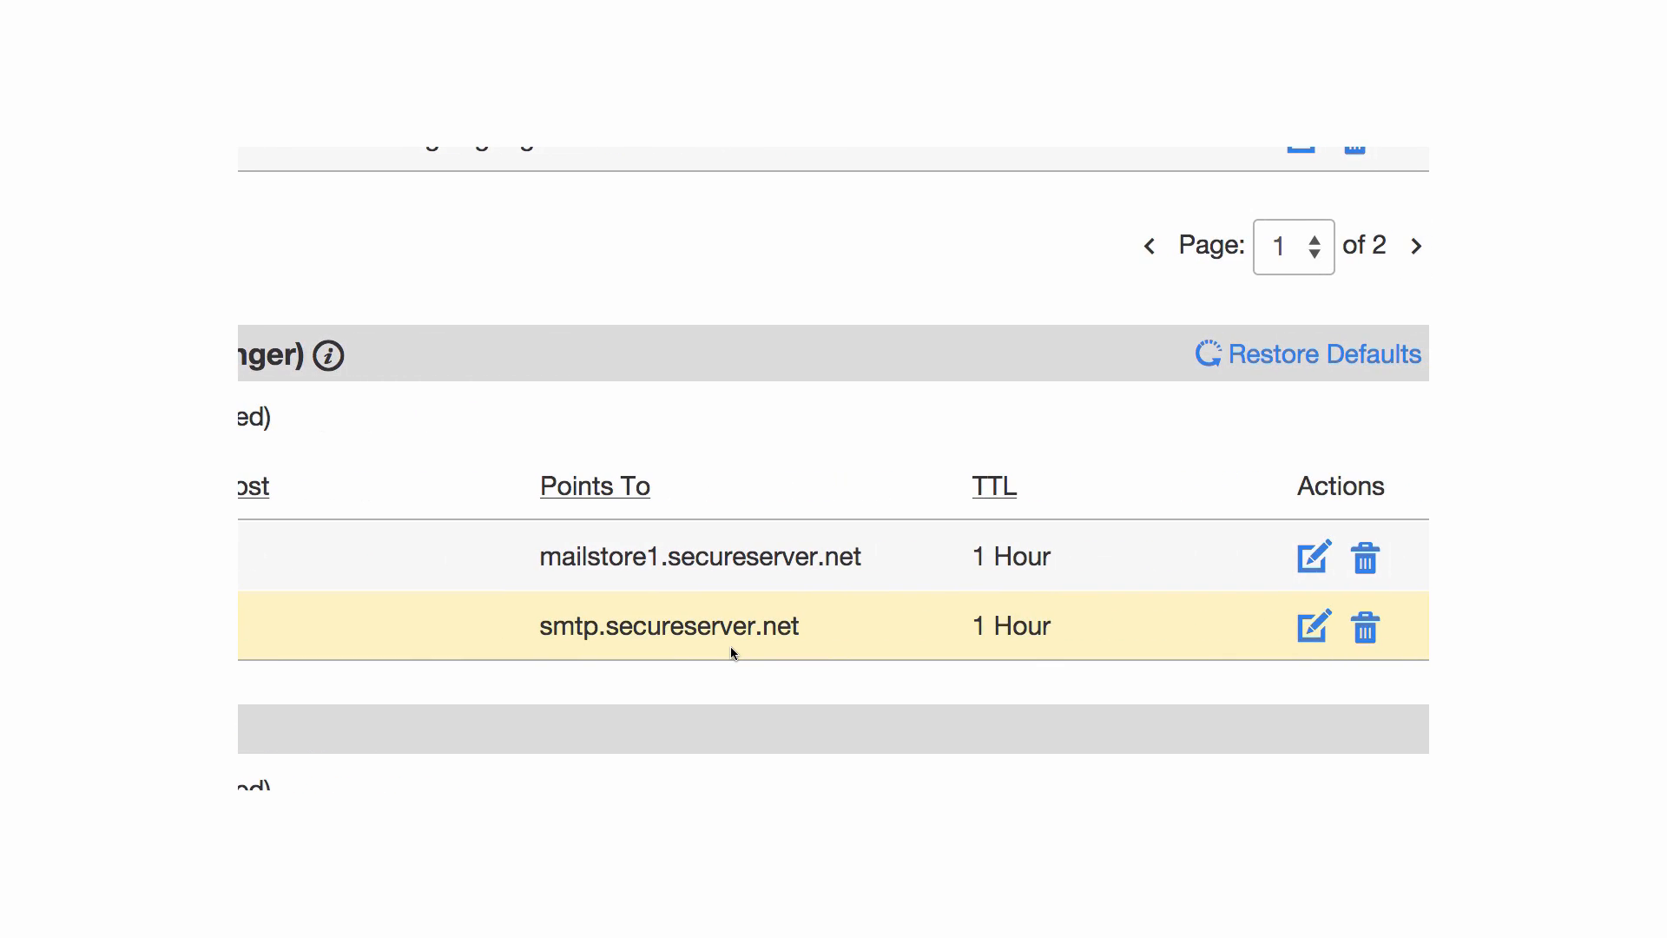
Edit the primary MX record to point to aspmx.l.google.com with TTL 1 Hour and finish.
left_click(1312, 627)
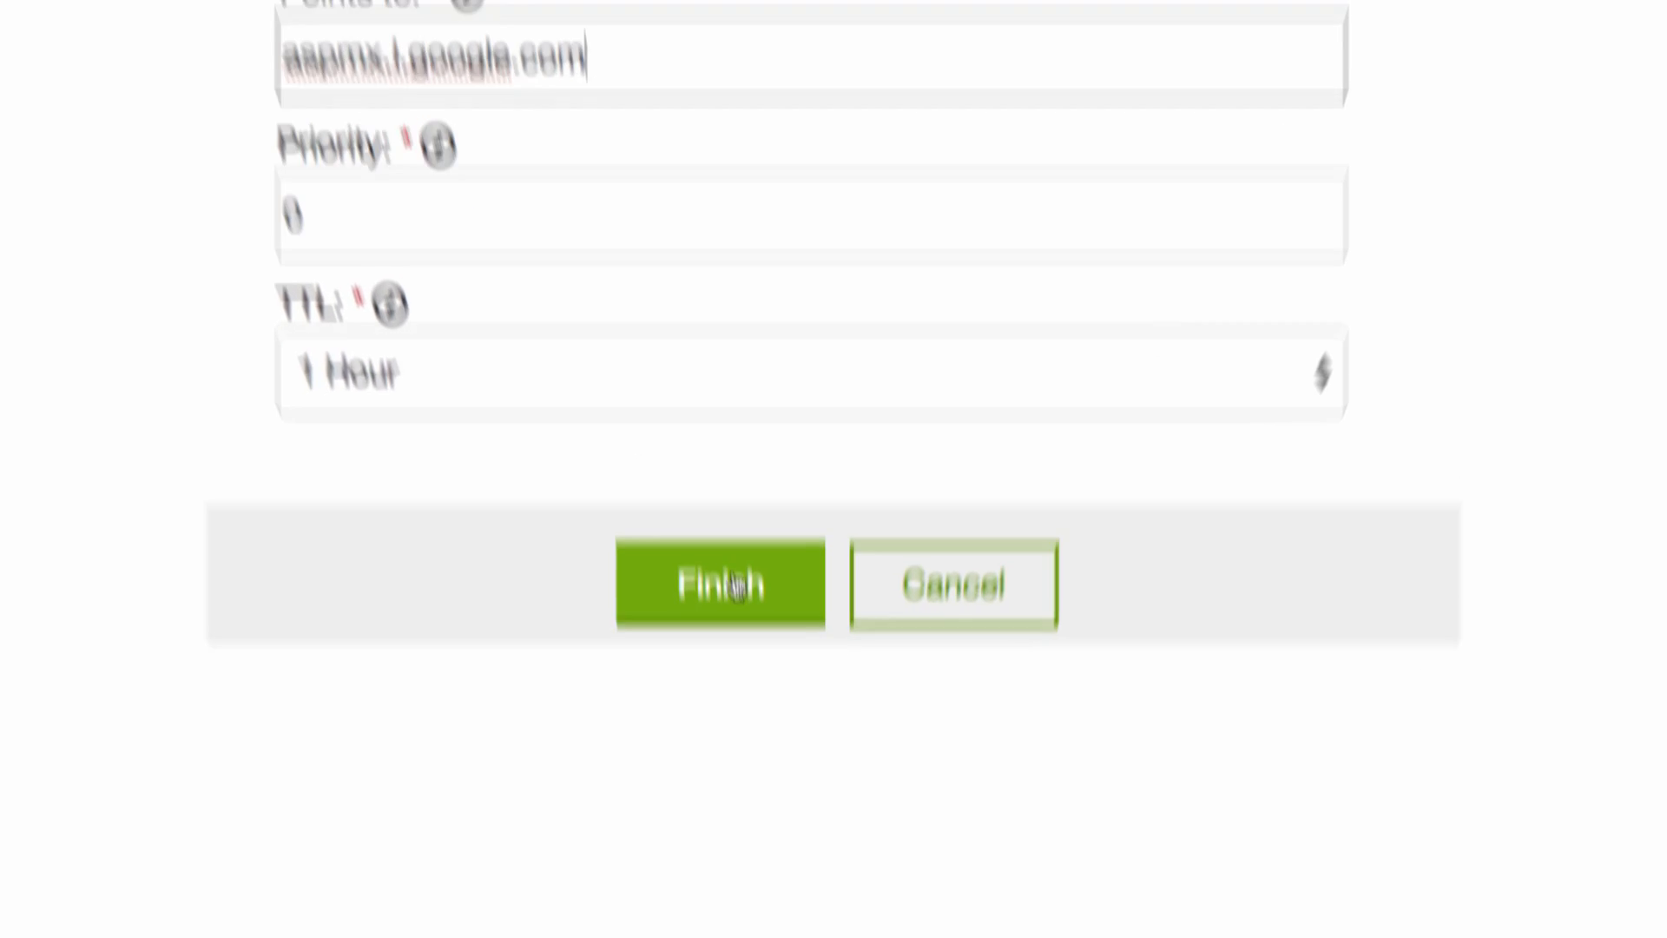
left_click(720, 584)
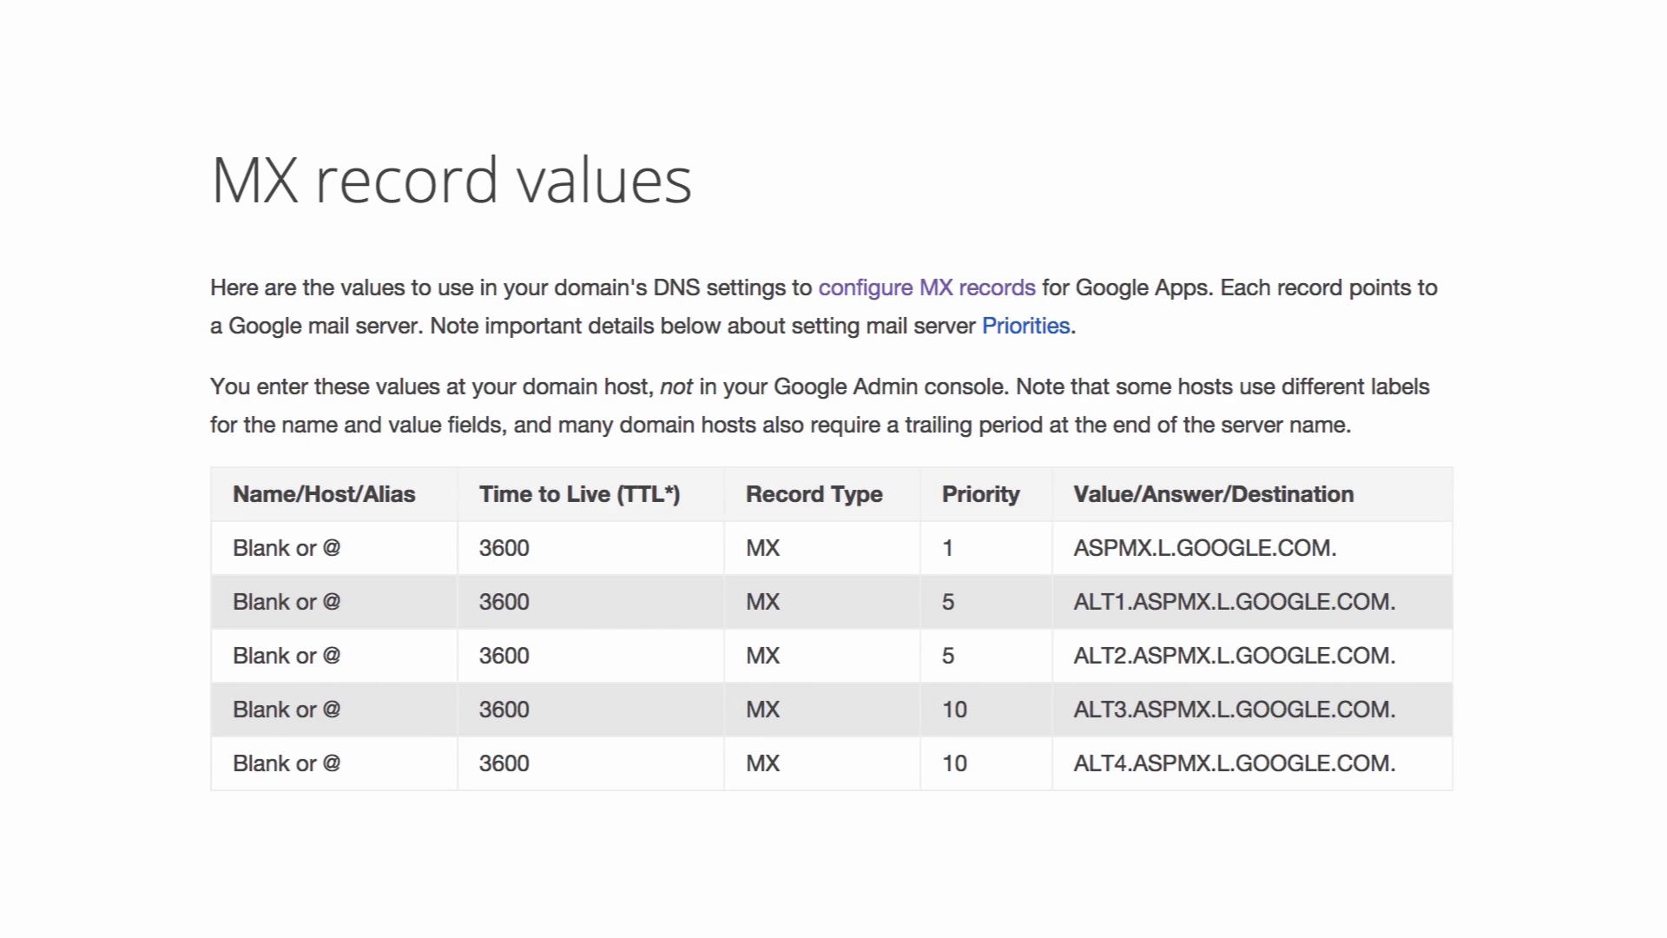